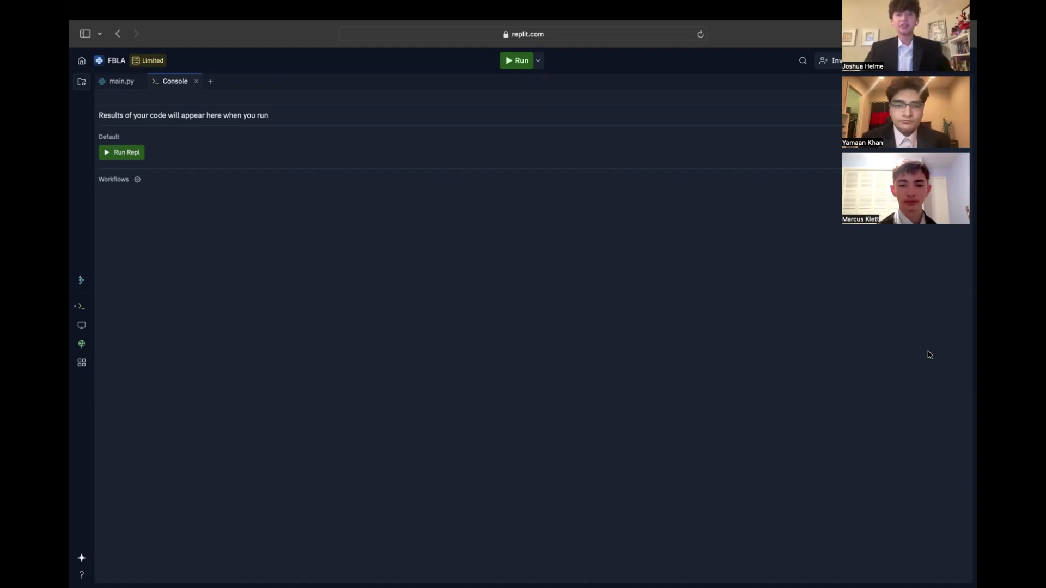
{"action": "mouse_move", "coordinate": [489, 156]}
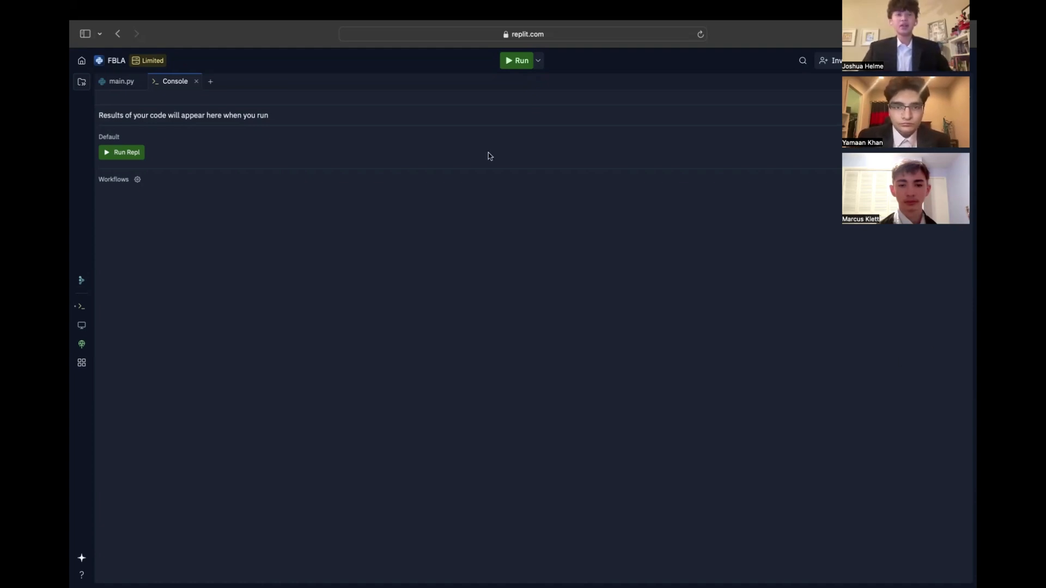
Run main.py so the console shows the welcome text and asks for the captain's name
{"action": "left_click", "coordinate": [518, 60]}
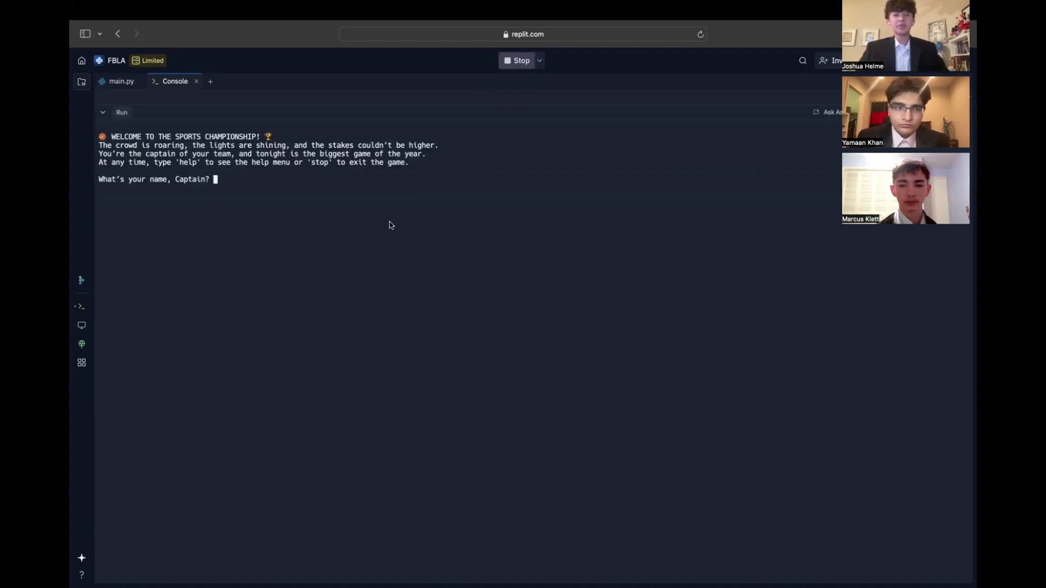
{"action": "mouse_move", "coordinate": [274, 170]}
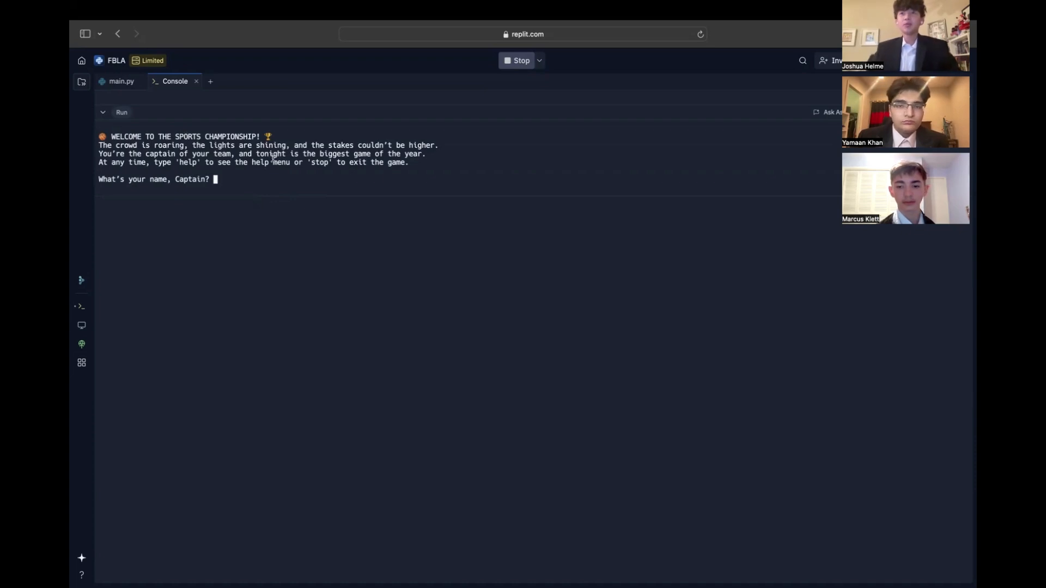
{"action": "mouse_move", "coordinate": [300, 195]}
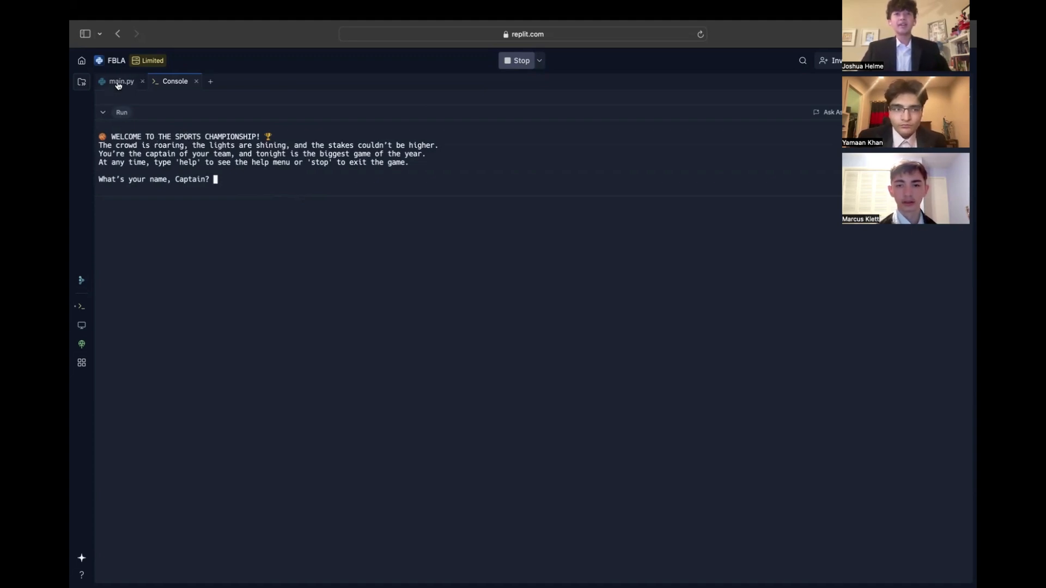
Review main.py's welcome_player, get_team_name and choose_difficulty functions in the editor
{"action": "left_click", "coordinate": [121, 80]}
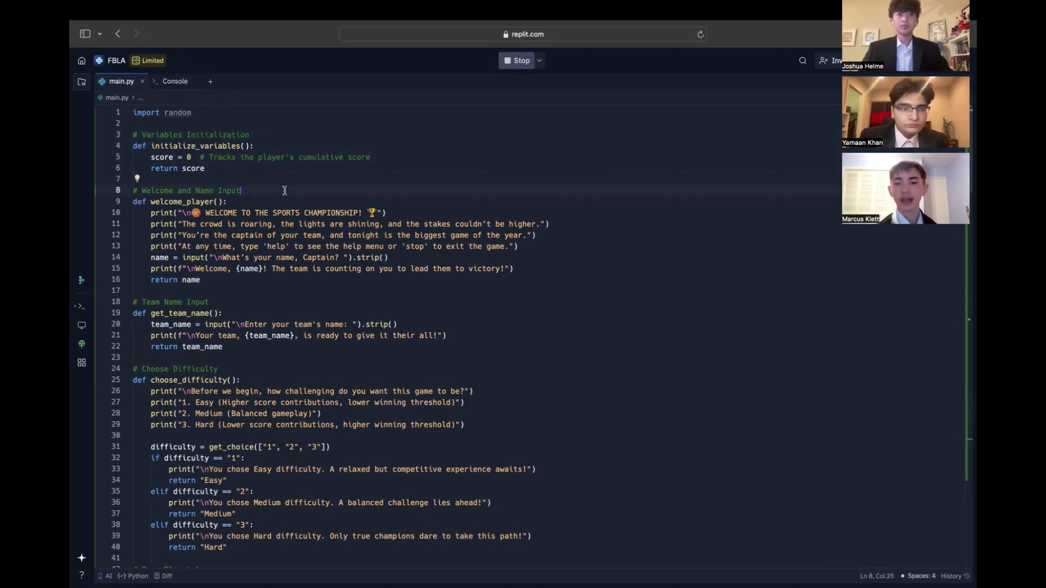
{"action": "scroll", "scroll_direction": "down", "scroll_amount": 3}
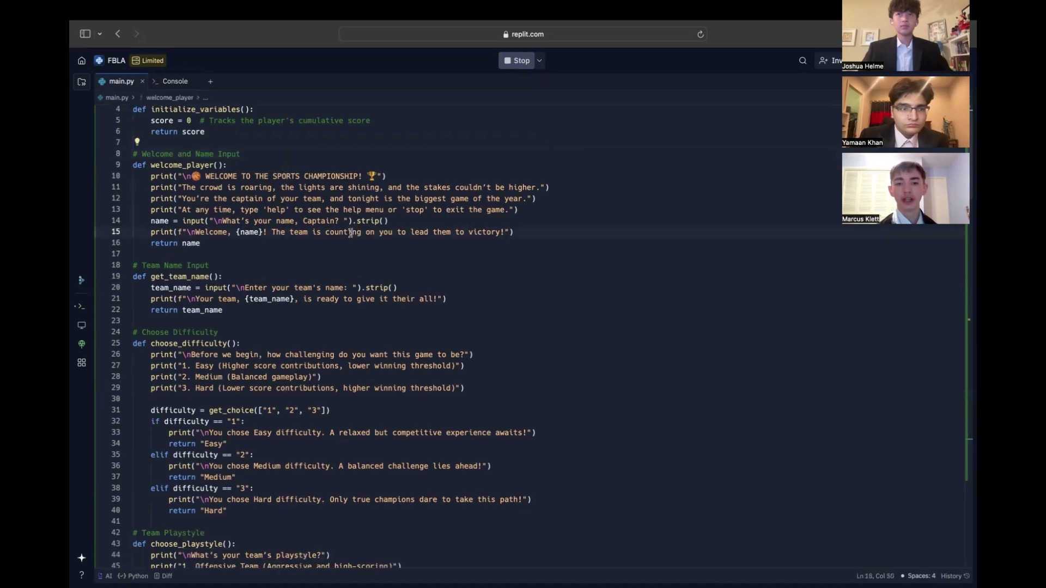
{"action": "left_click", "coordinate": [343, 254]}
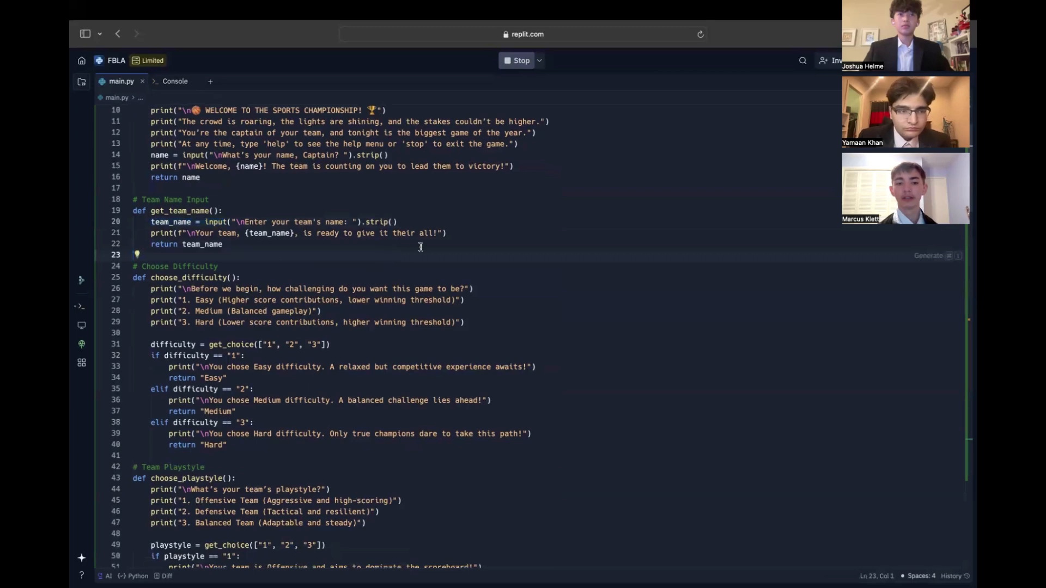
{"action": "mouse_move", "coordinate": [458, 235]}
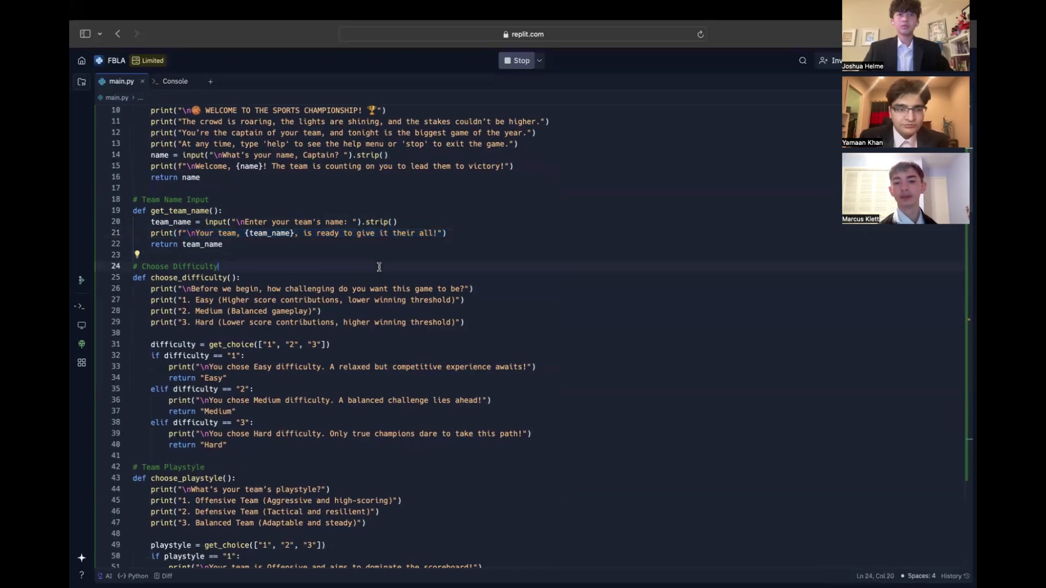
{"action": "scroll", "scroll_direction": "down", "scroll_amount": 3}
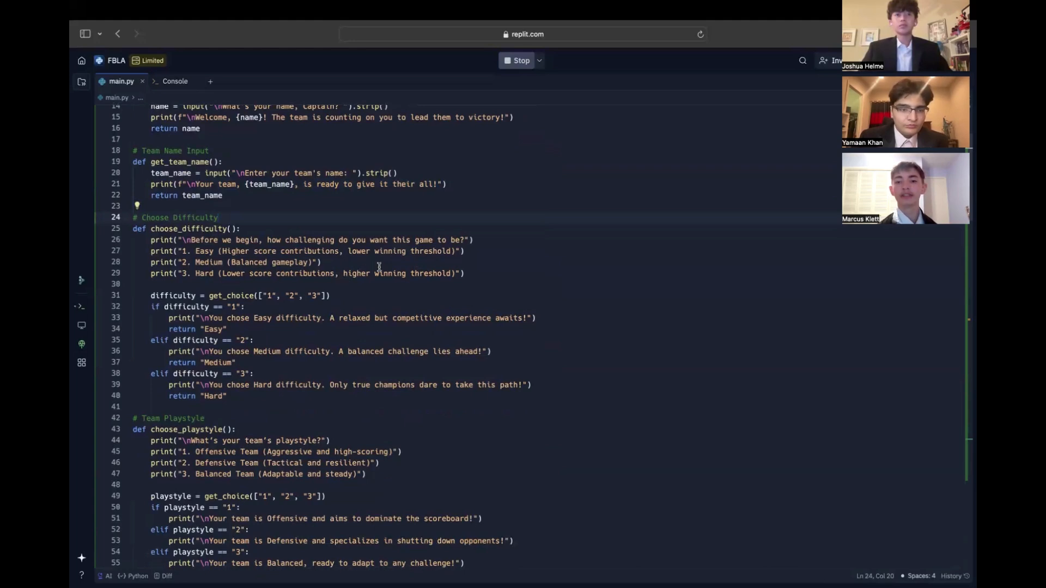
{"action": "scroll", "scroll_direction": "down", "scroll_amount": 3}
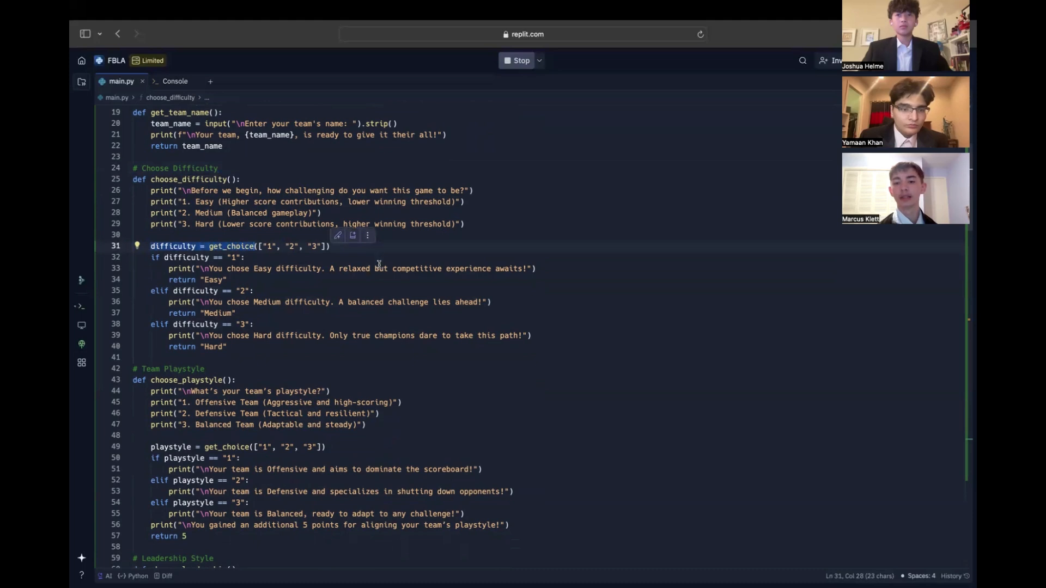
{"action": "scroll", "scroll_direction": "down", "scroll_amount": 3}
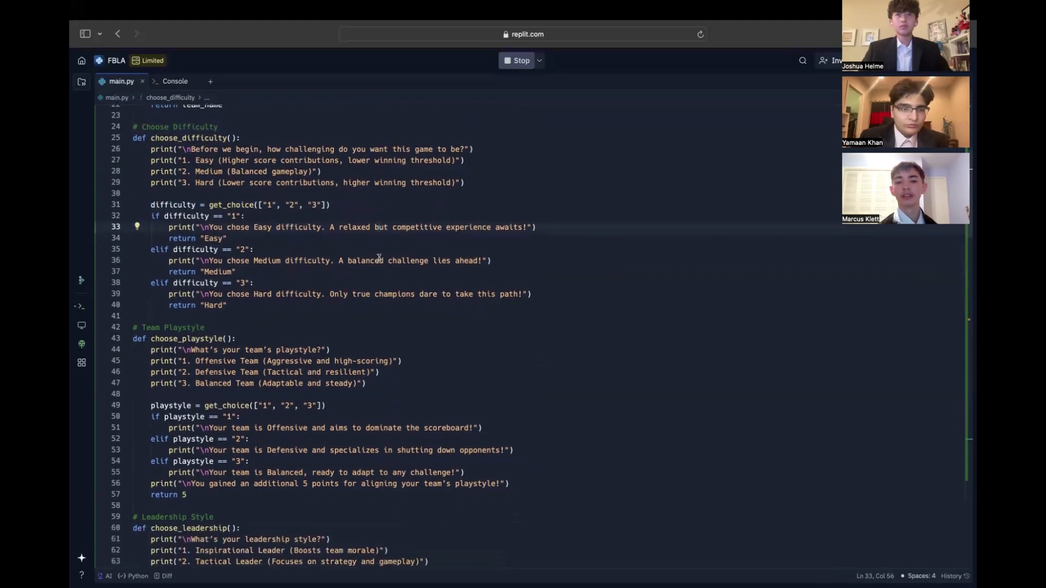
{"action": "scroll", "scroll_direction": "down", "scroll_amount": 3}
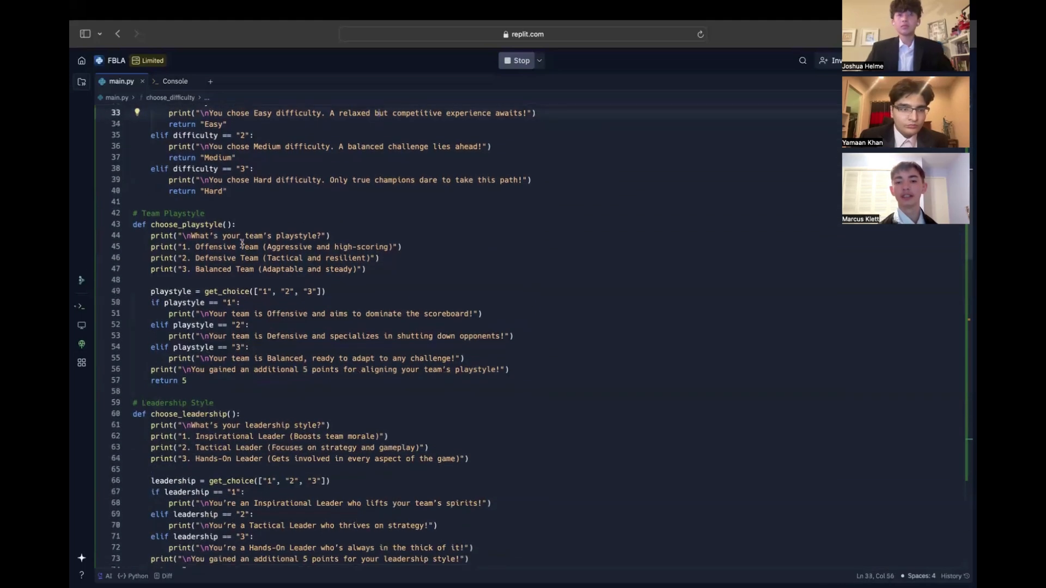
{"action": "scroll", "scroll_direction": "down", "scroll_amount": 3}
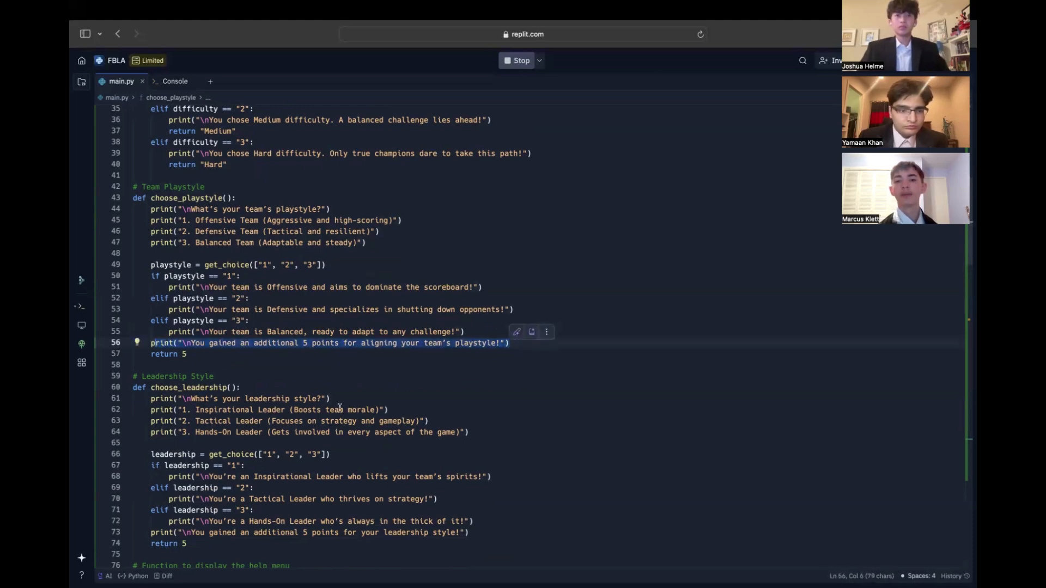
{"action": "scroll", "scroll_direction": "down", "scroll_amount": 3}
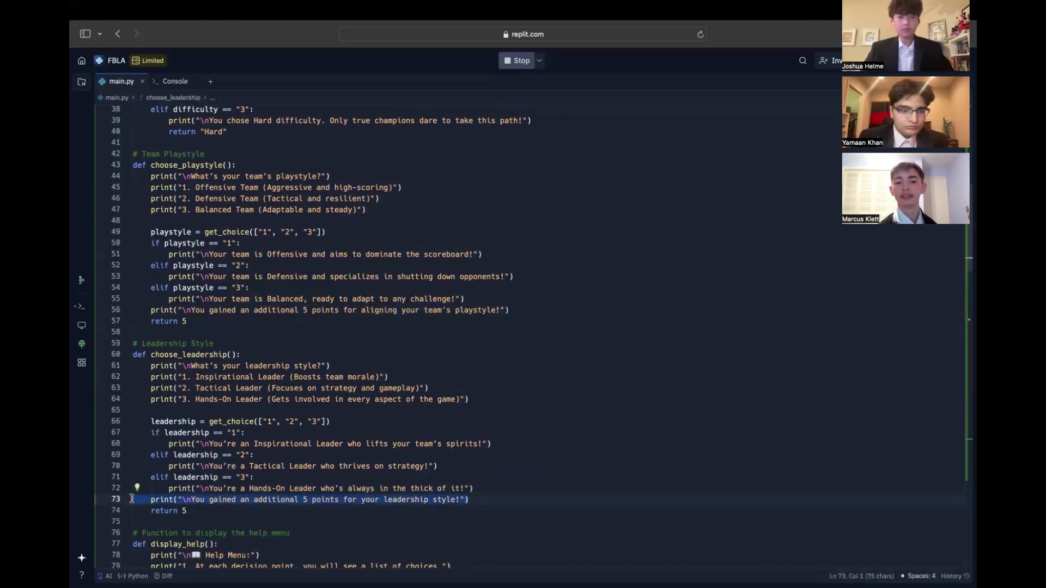
{"action": "scroll", "scroll_direction": "down", "scroll_amount": 3}
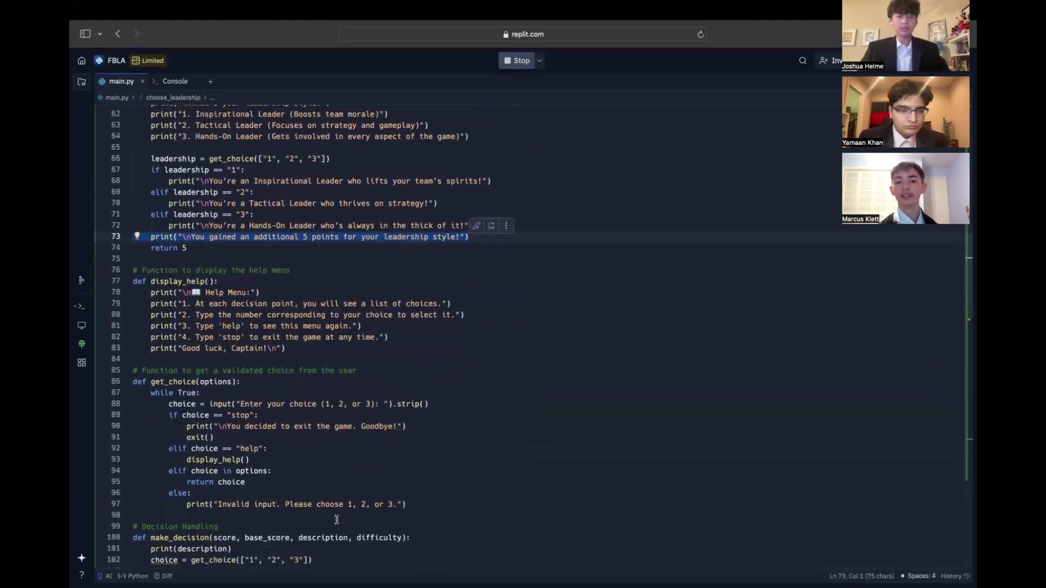
{"action": "left_click", "coordinate": [394, 501]}
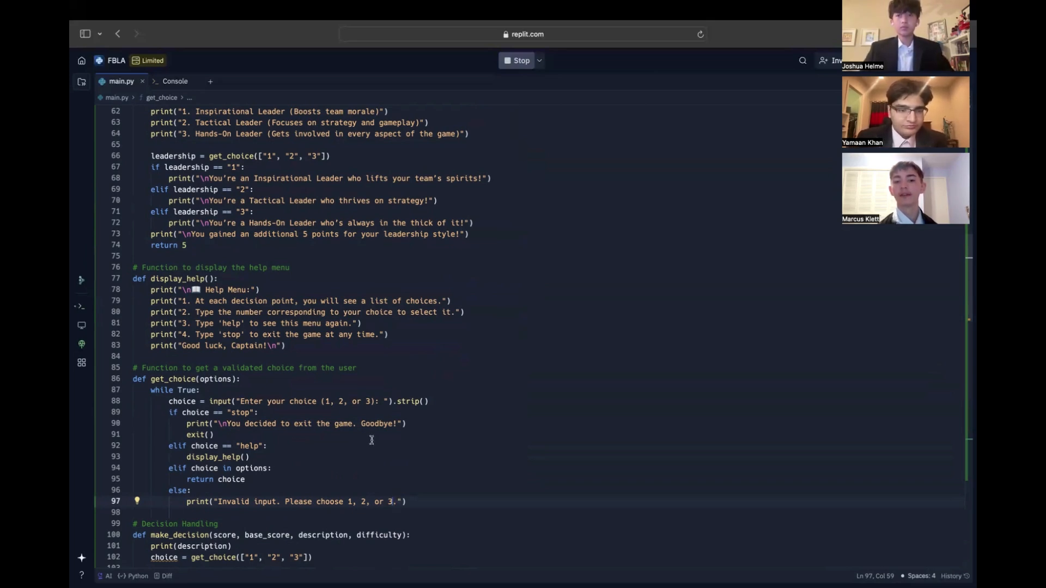
{"action": "scroll", "scroll_direction": "down", "scroll_amount": 3}
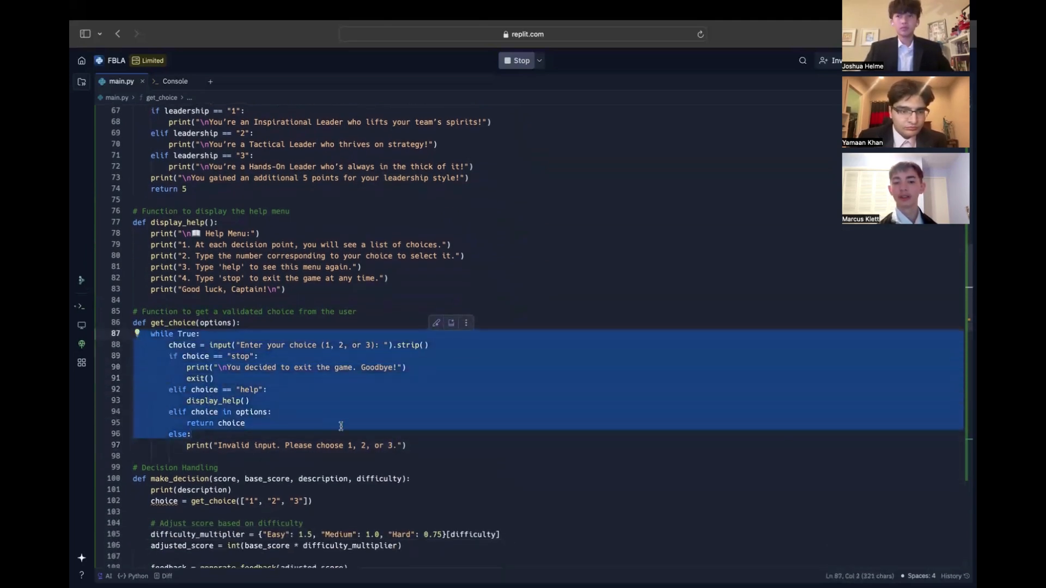
{"action": "scroll", "scroll_direction": "down", "scroll_amount": 3}
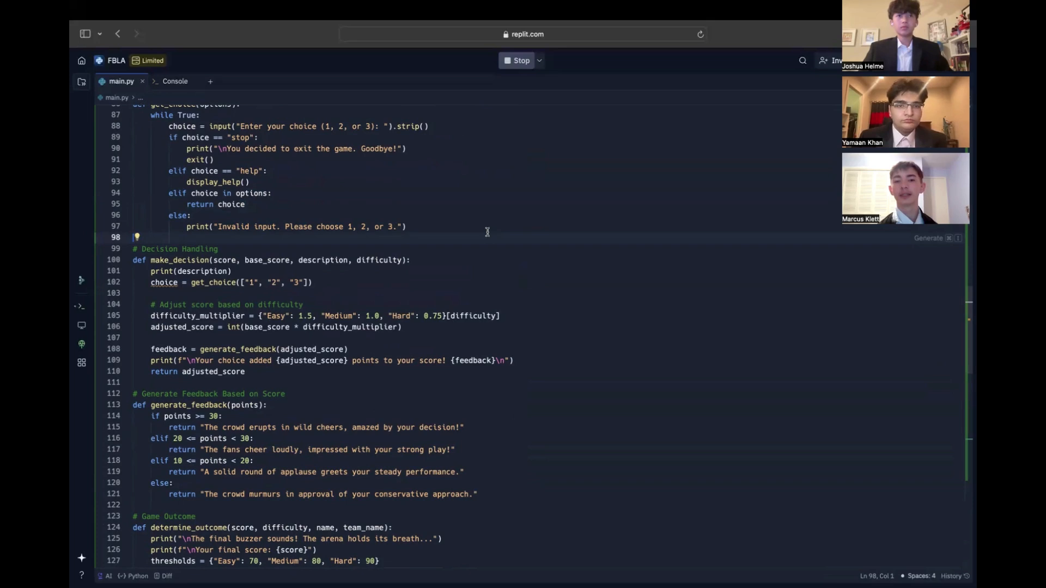
{"action": "scroll", "scroll_direction": "down", "scroll_amount": 3}
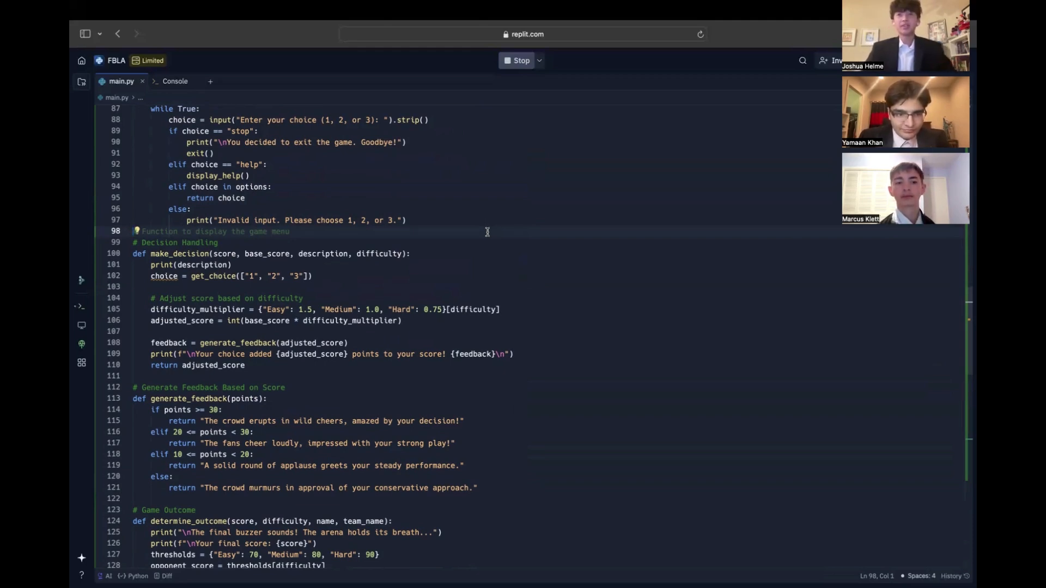
{"action": "scroll", "scroll_direction": "down", "scroll_amount": 3}
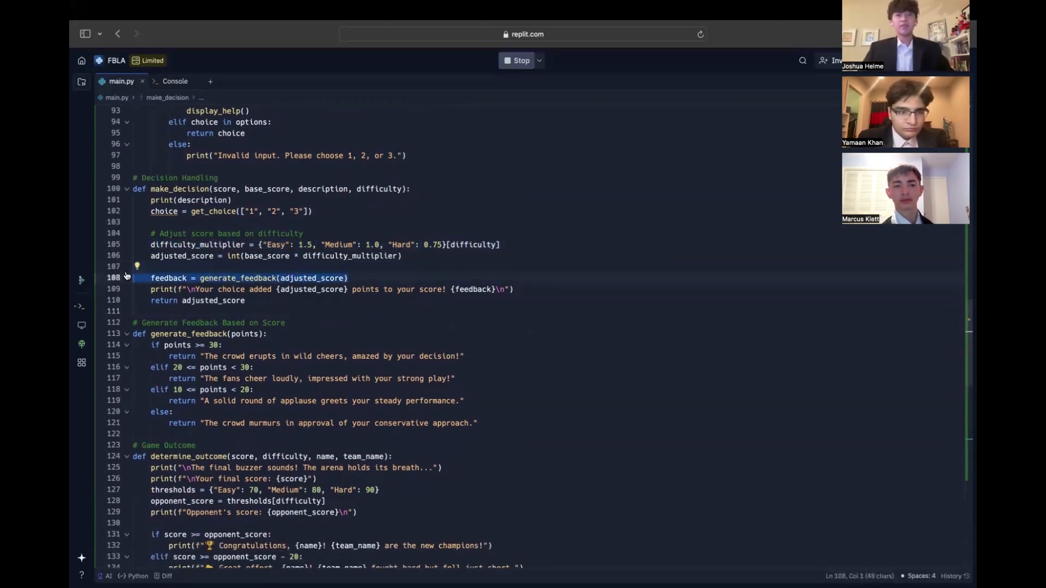
{"action": "scroll", "scroll_direction": "down", "scroll_amount": 3}
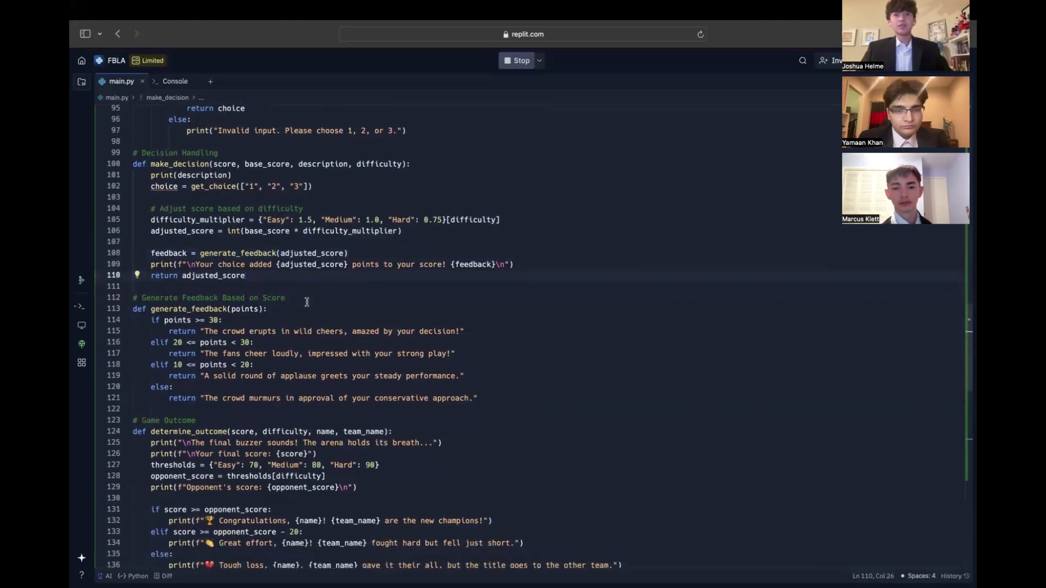
{"action": "scroll", "scroll_direction": "up", "scroll_amount": 3}
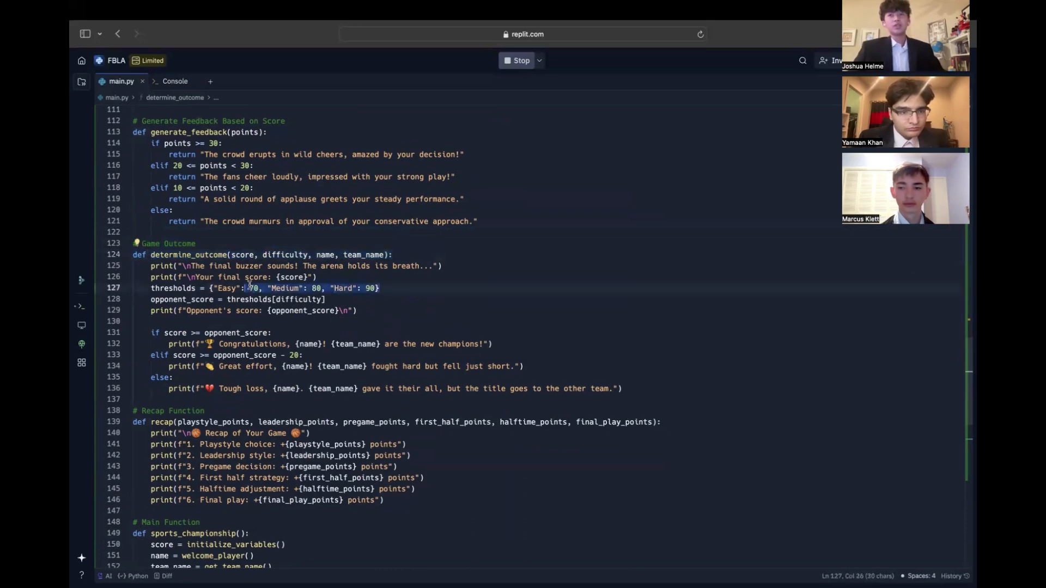
{"action": "left_click", "coordinate": [418, 310]}
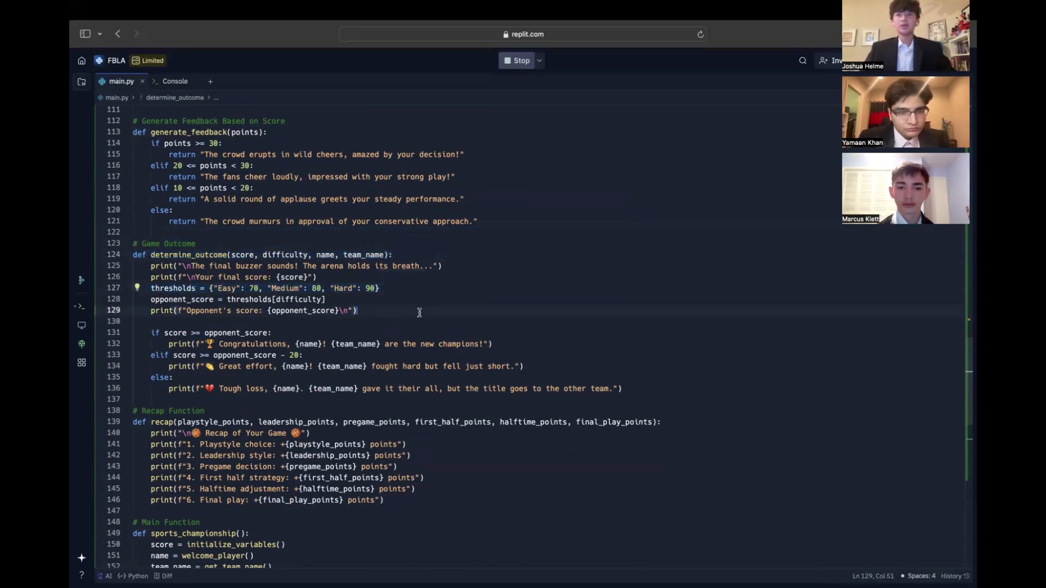
{"action": "scroll", "scroll_direction": "up", "scroll_amount": 3}
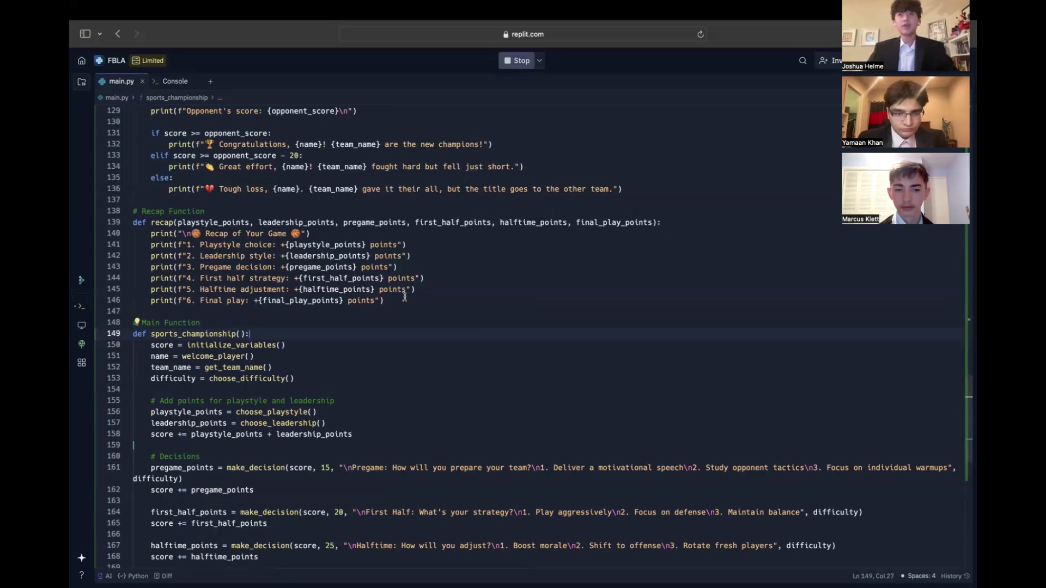
{"action": "scroll", "scroll_direction": "down", "scroll_amount": 3}
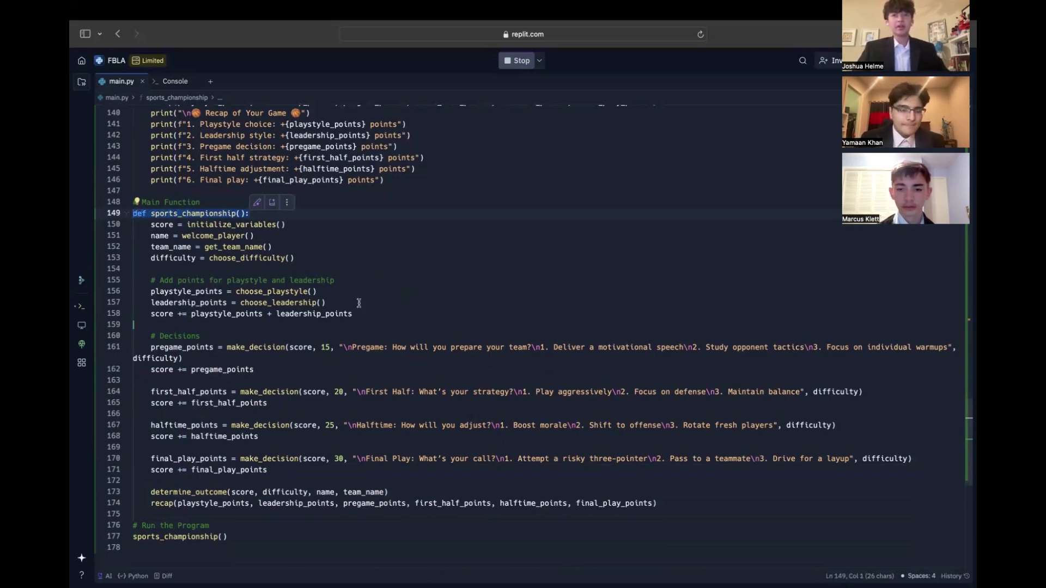
{"action": "mouse_move", "coordinate": [340, 306]}
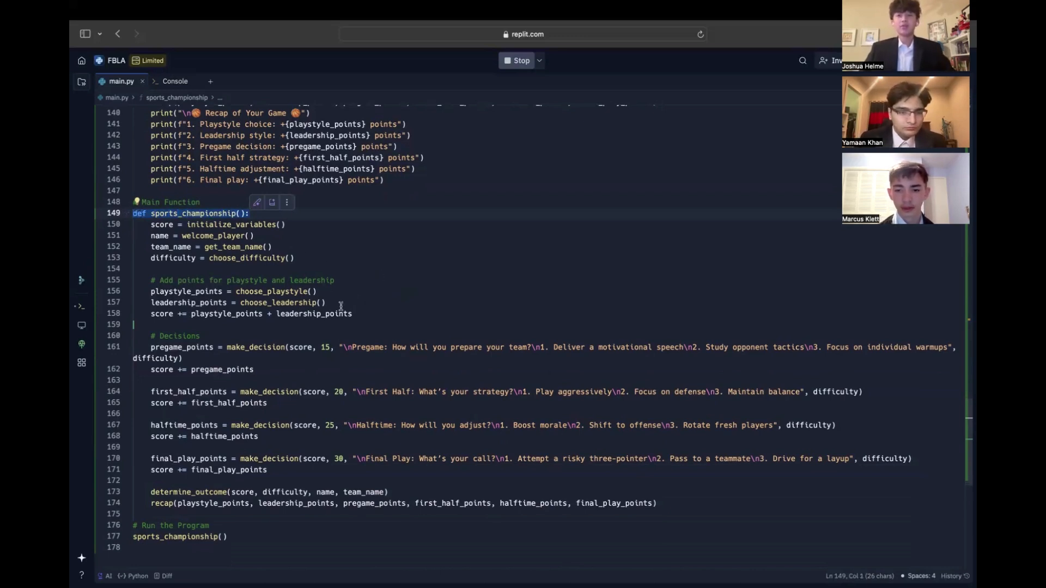
{"action": "scroll", "scroll_direction": "up", "scroll_amount": 3}
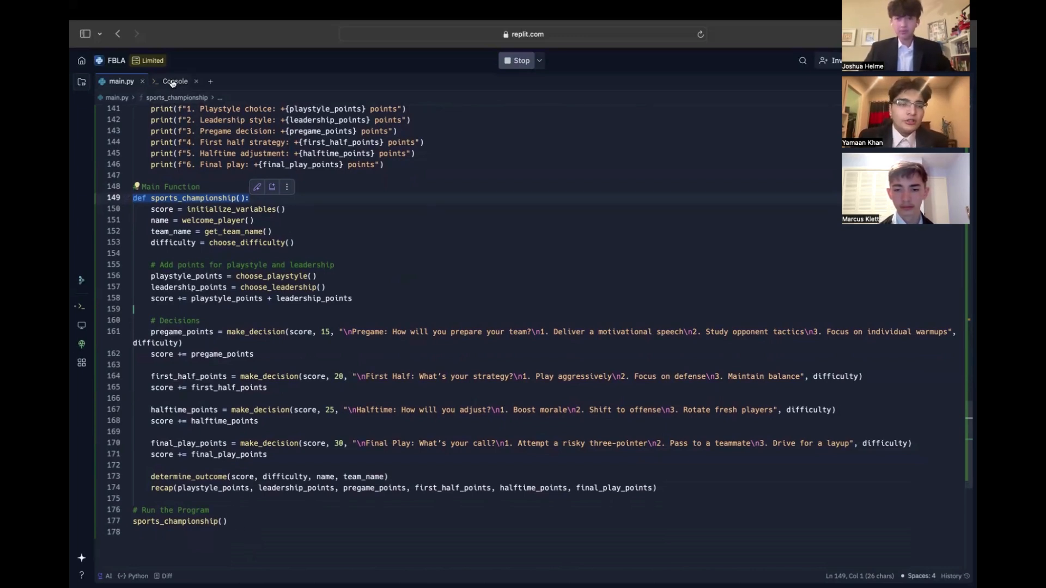
In the console, name the captain Alex and the team The Hawks, choosing Easy, Offensive, Tactical Leader
{"action": "left_click", "coordinate": [175, 80]}
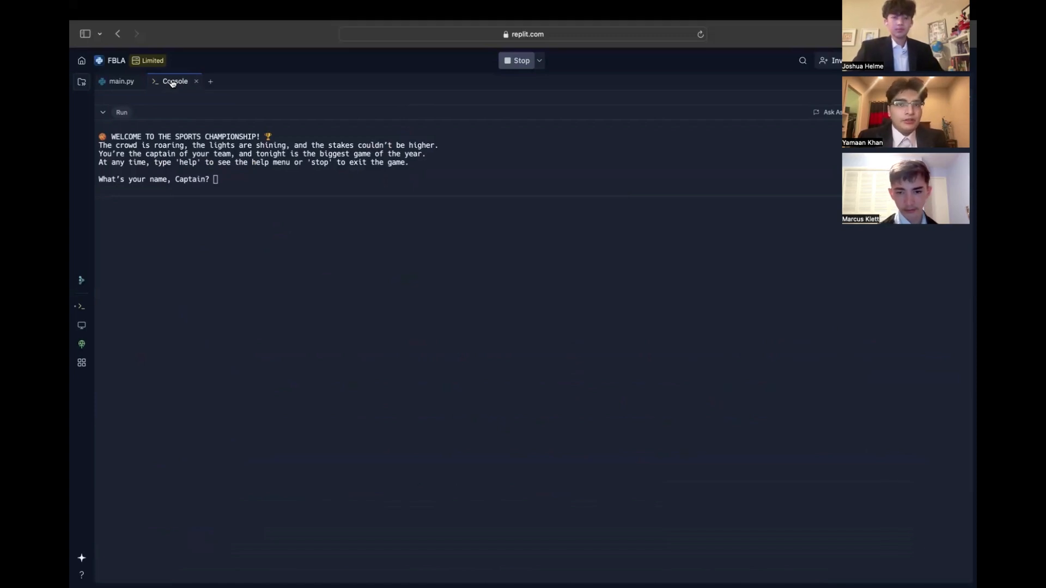
{"action": "left_click", "coordinate": [170, 81]}
{"action": "type", "text": "Alex"}
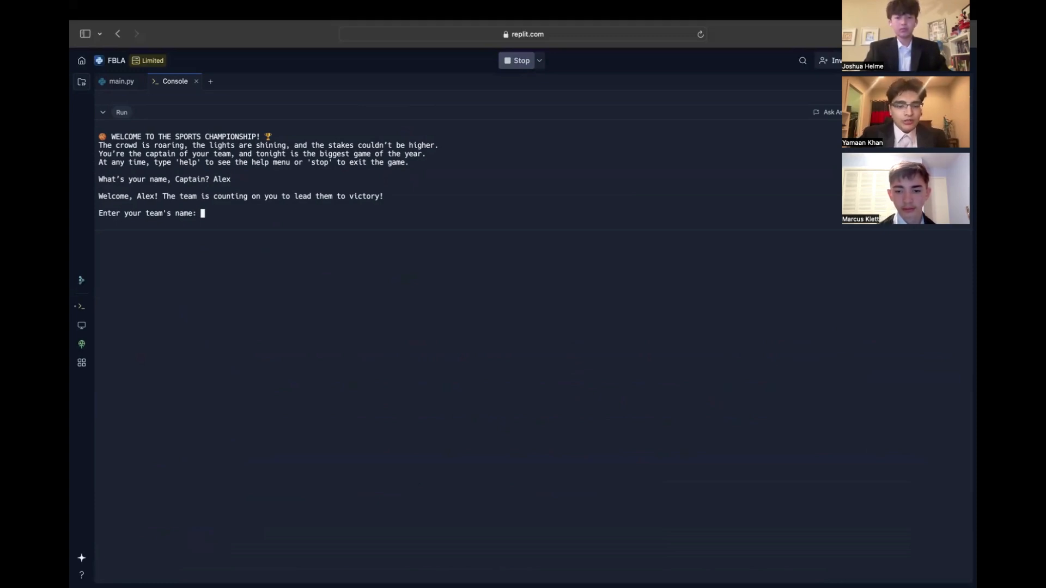
{"action": "type", "text": "The Haw"}
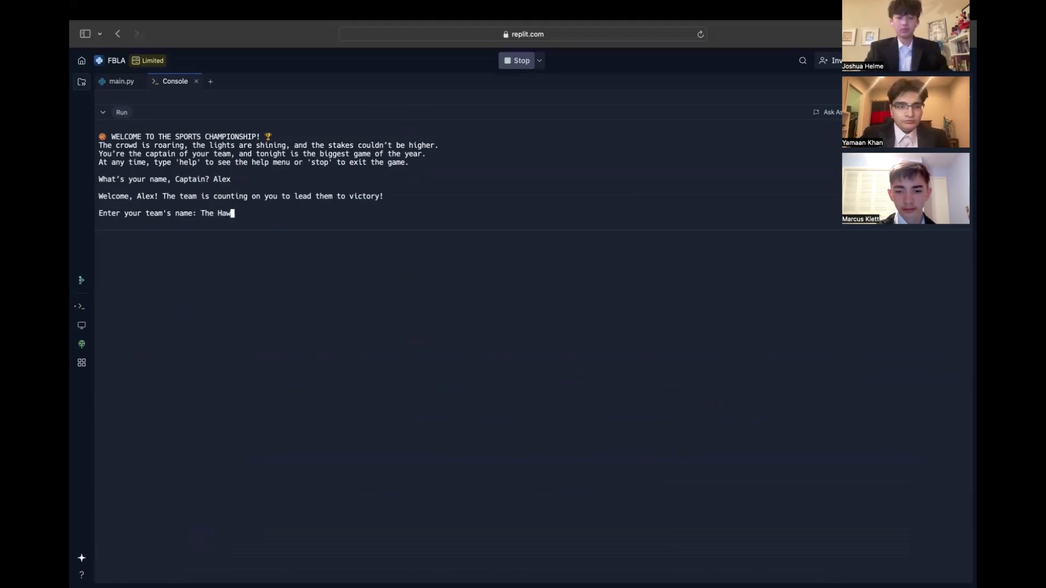
{"action": "key", "text": "Return"}
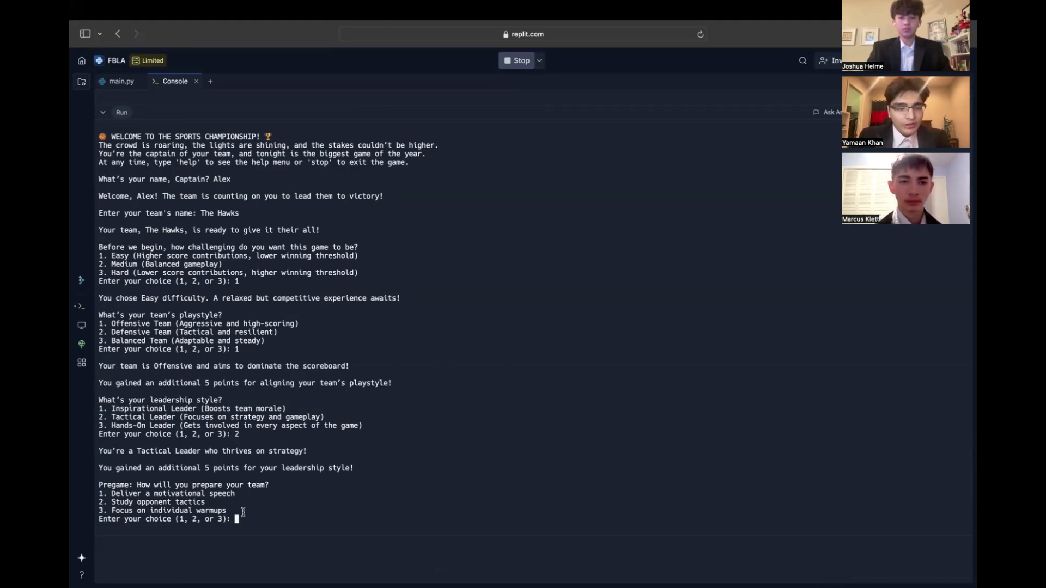
Show the help menu, answer the remaining decisions 2, 2, 1, 3 to win 144–70, then rerun the game
{"action": "type", "text": "hELP"}
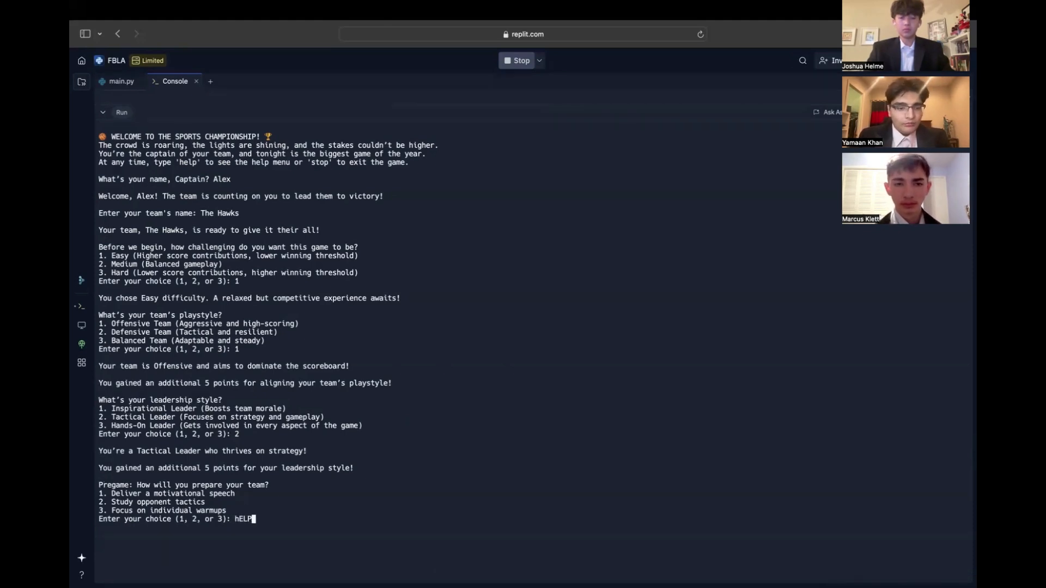
{"action": "key", "text": "Return"}
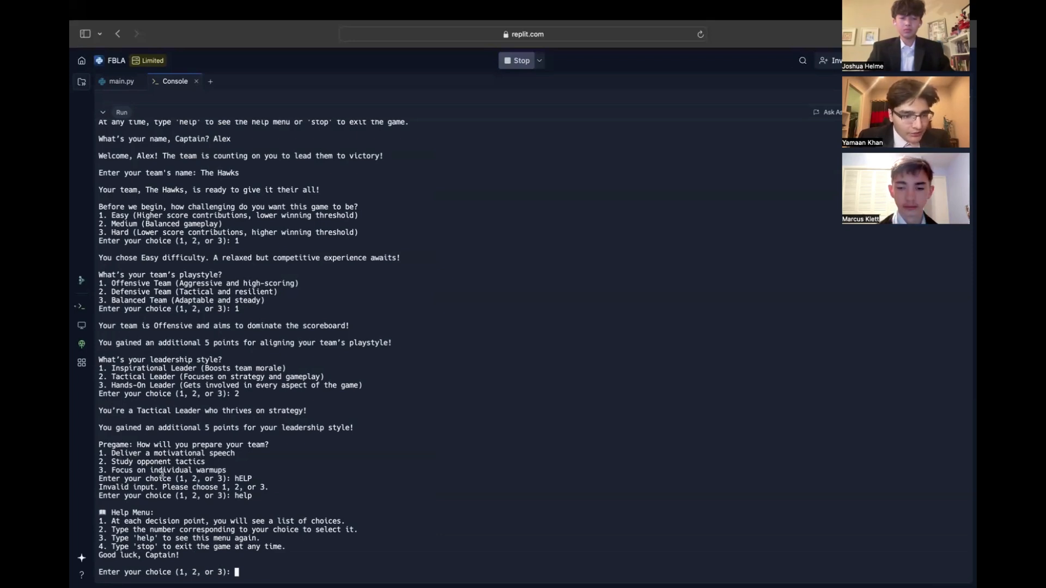
{"action": "type", "text": "2"}
{"action": "type", "text": "1"}
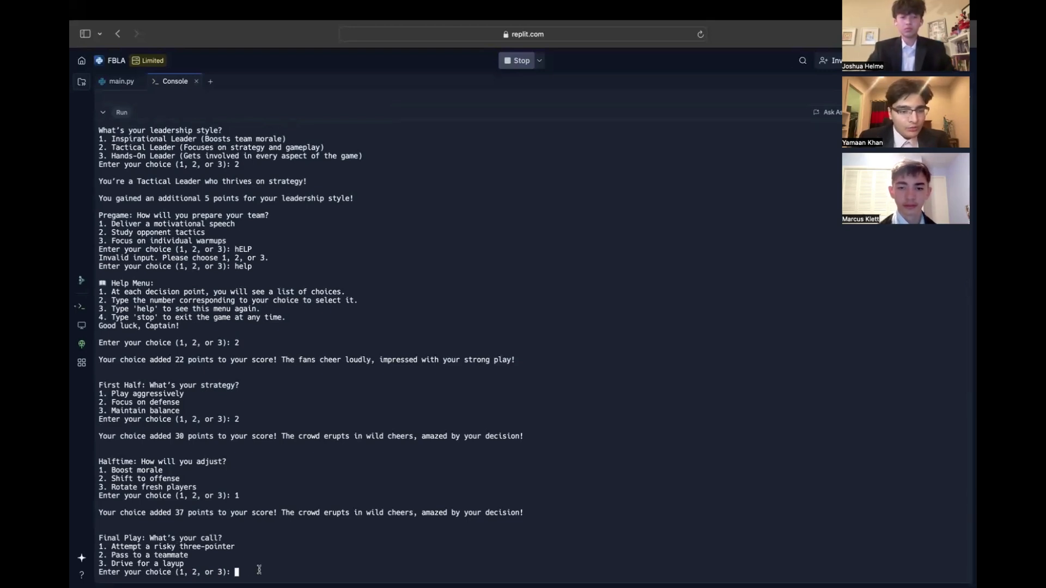
{"action": "type", "text": "3"}
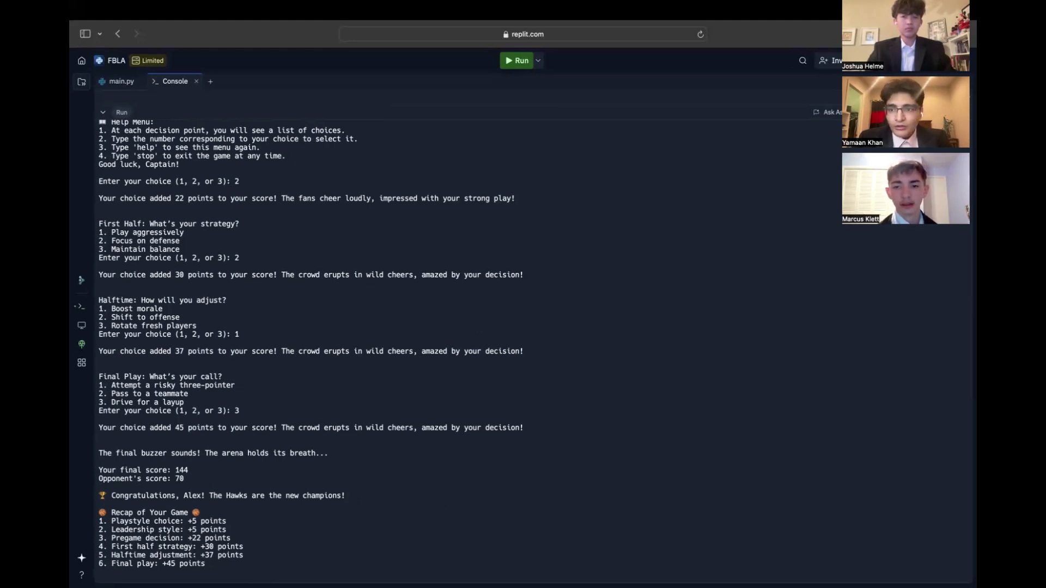
{"action": "left_click", "coordinate": [521, 60]}
{"action": "type", "text": "The HAw"}
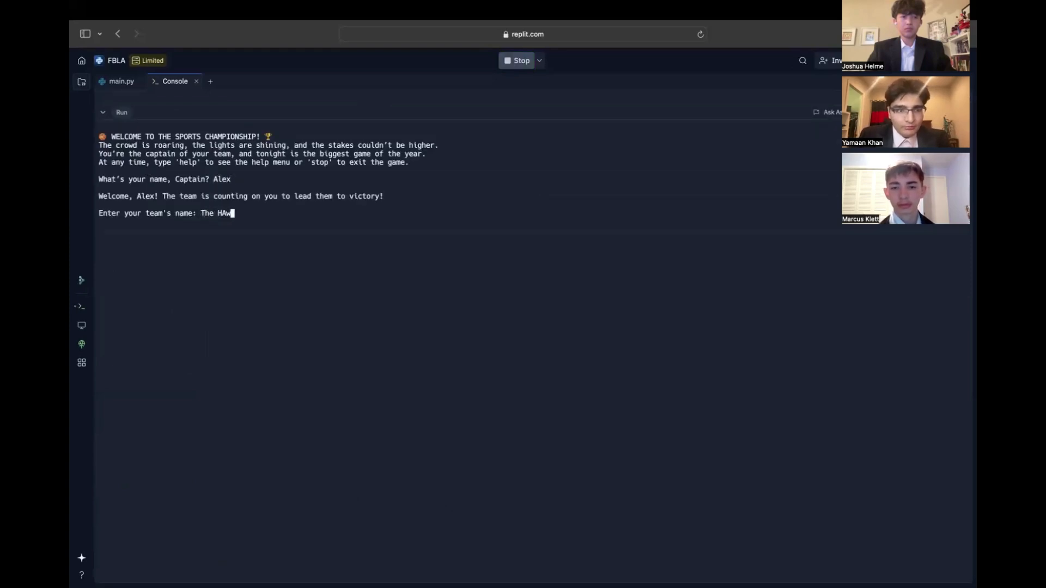
Submit the team name 'The HAwks' in the new run, reaching the difficulty prompt
{"action": "key", "text": "Return"}
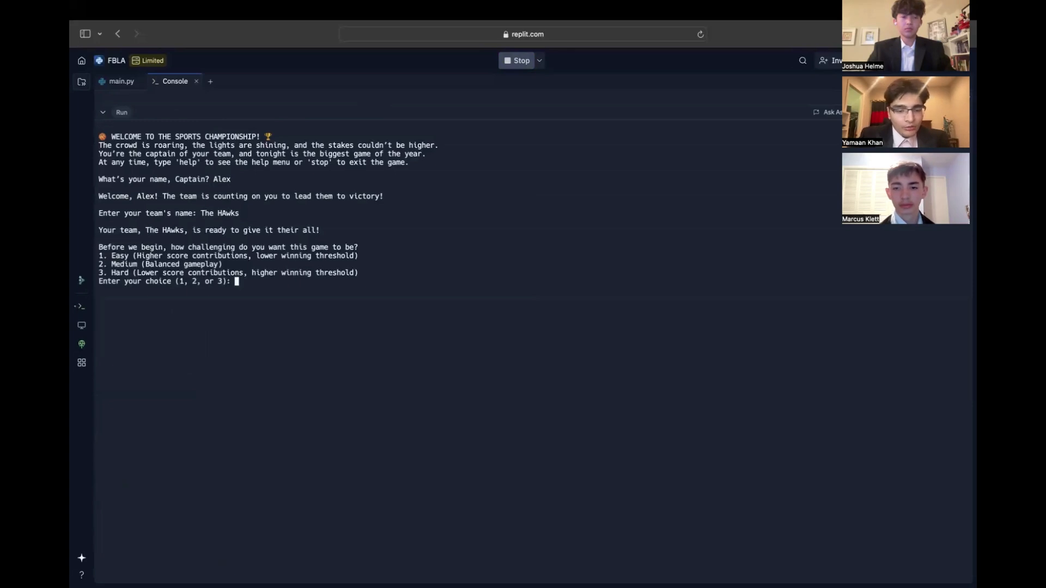